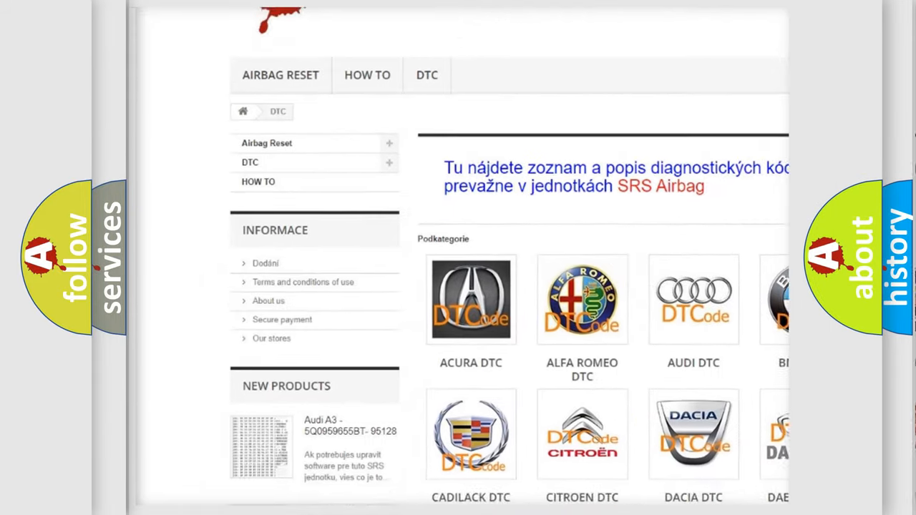
pyautogui.scroll(-3)
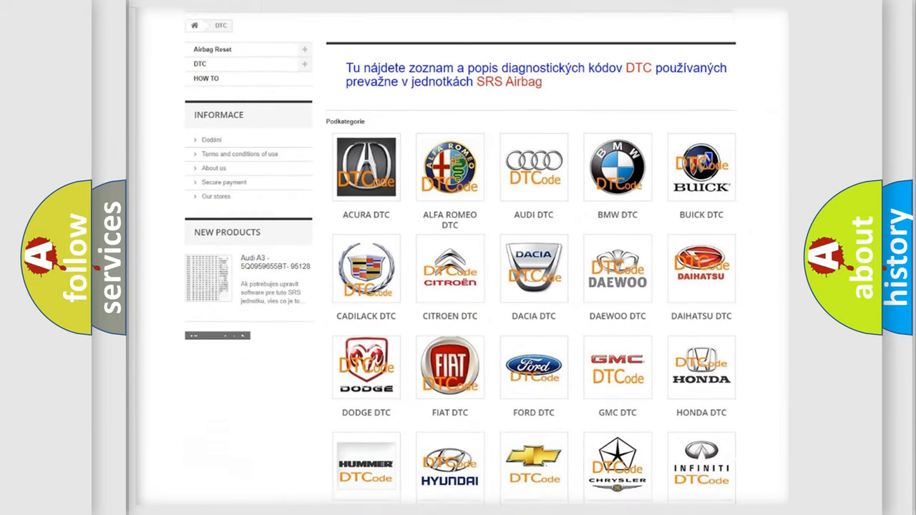
pyautogui.scroll(-3)
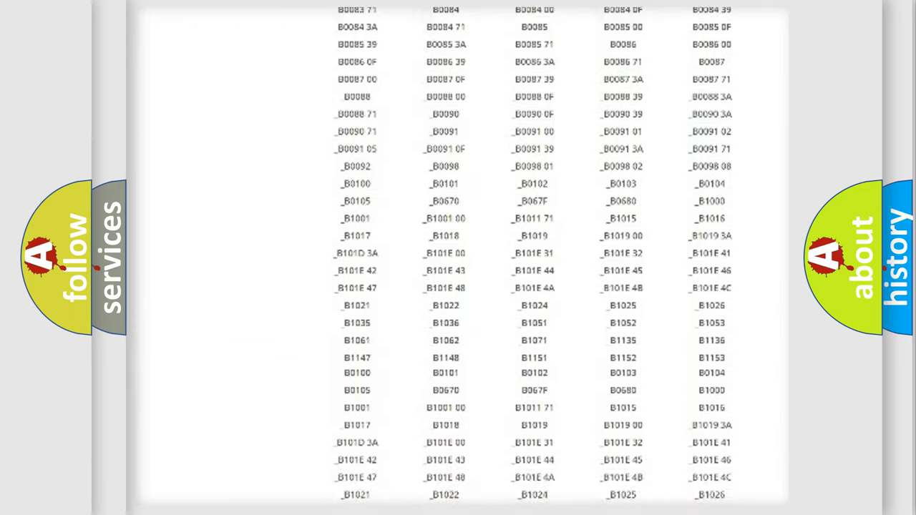
pyautogui.scroll(3)
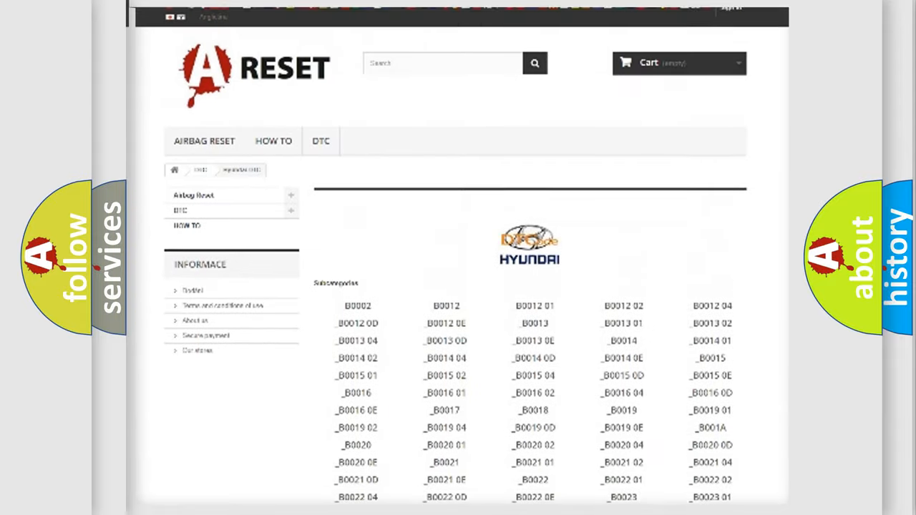